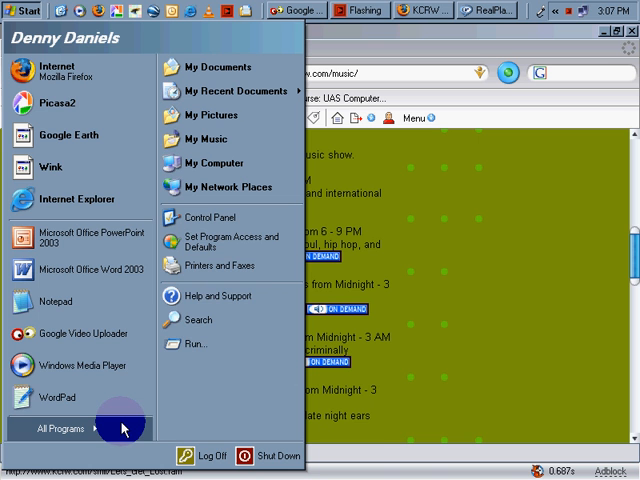
# Step: Launch Microsoft Office Excel 2003 from the Start menu's All Programs list
pyautogui.click(65, 428)
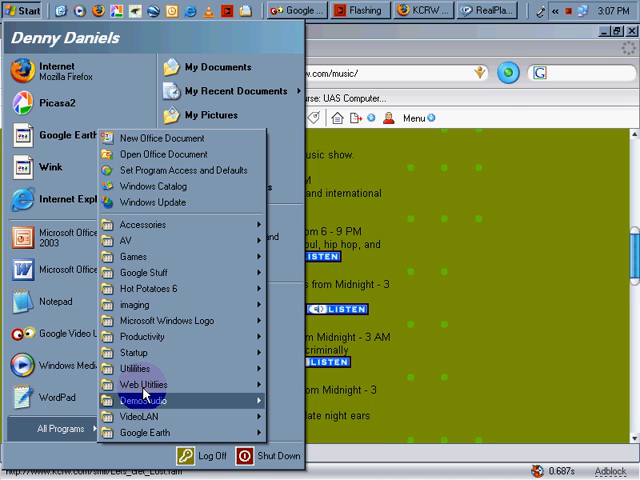
pyautogui.moveTo(140, 385)
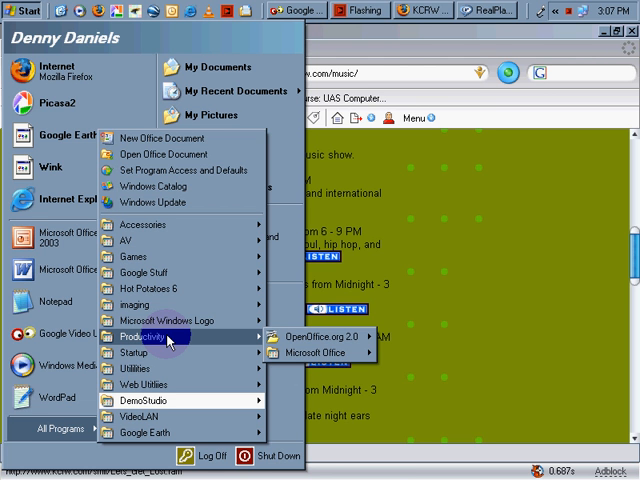
pyautogui.moveTo(316, 352)
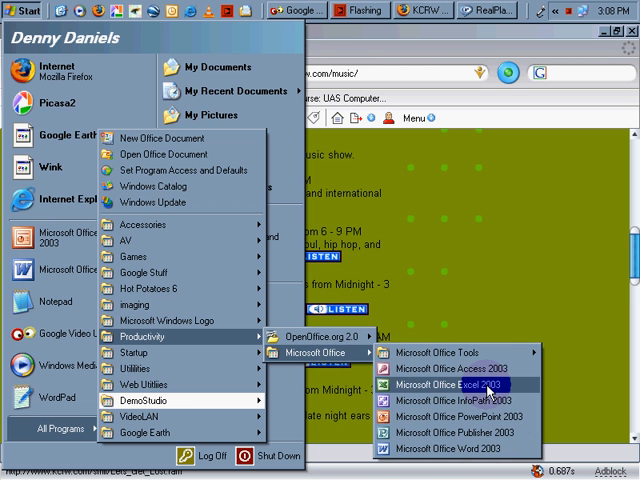
pyautogui.click(436, 383)
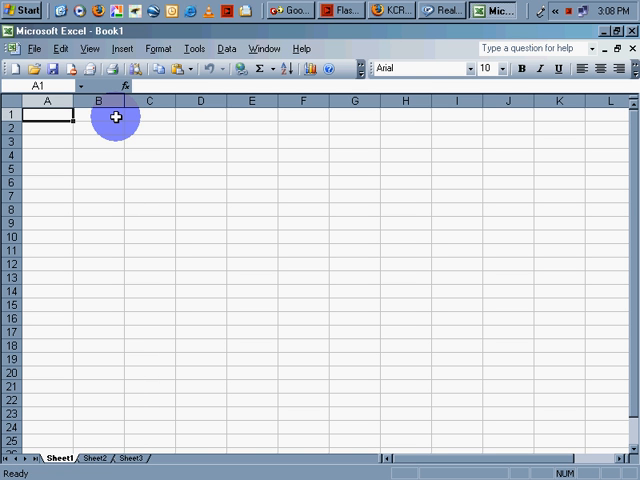
# Step: Enter the starting value 5 in cell A1
pyautogui.write('5')
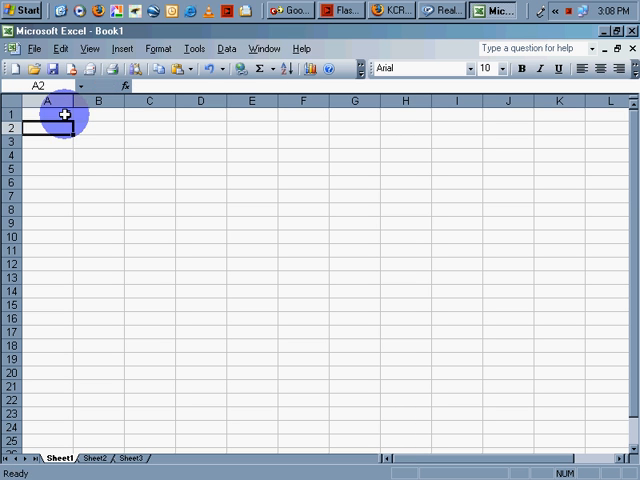
pyautogui.click(47, 114)
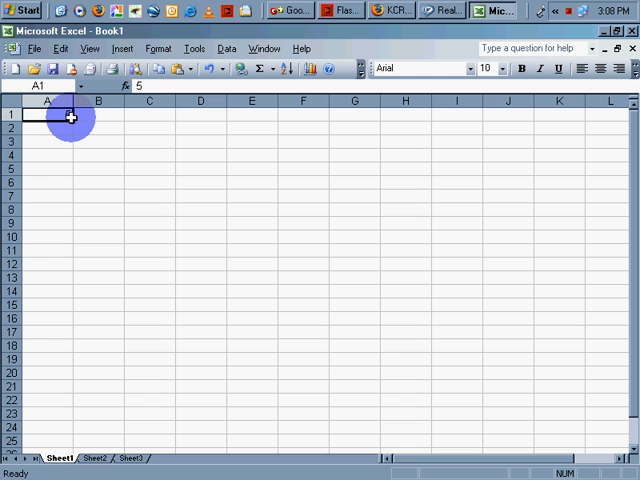
pyautogui.write('5')
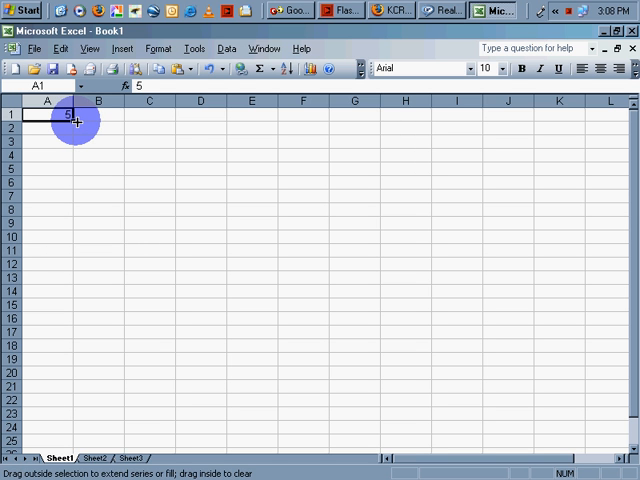
# Step: Preview filling A1 down to row 11, cancel back to A1, then enter 6
pyautogui.moveTo(75, 123); pyautogui.dragTo(318, 117)
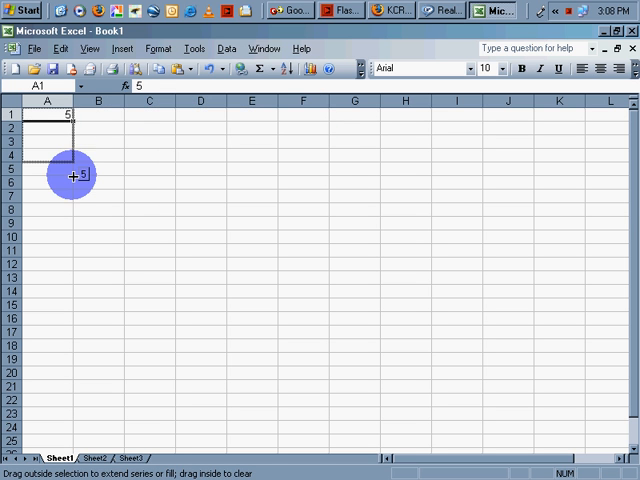
pyautogui.moveTo(72, 175); pyautogui.dragTo(72, 252)
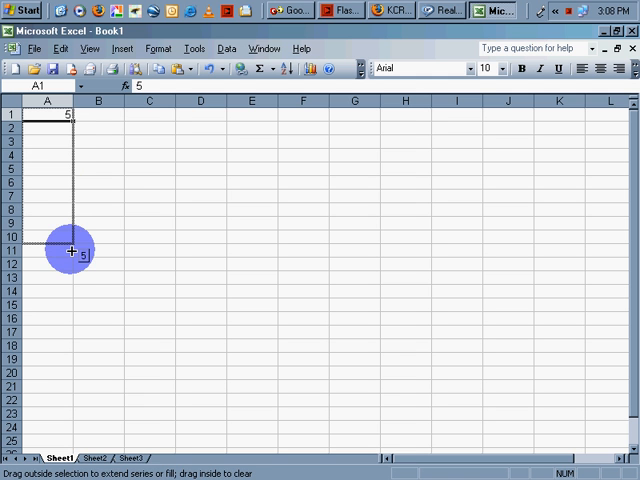
pyautogui.moveTo(72, 250); pyautogui.dragTo(62, 117)
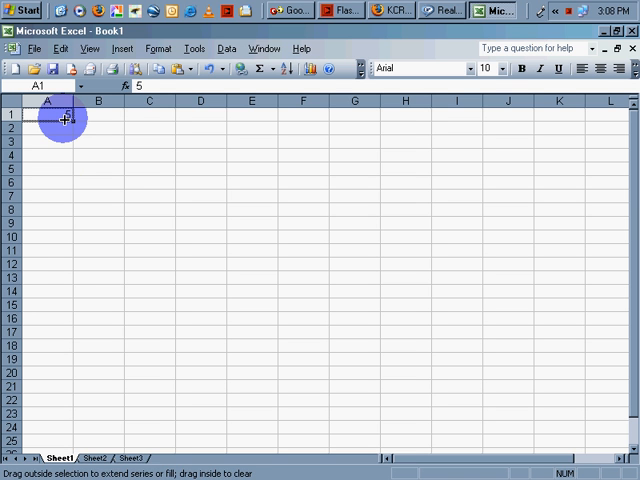
pyautogui.write('6')
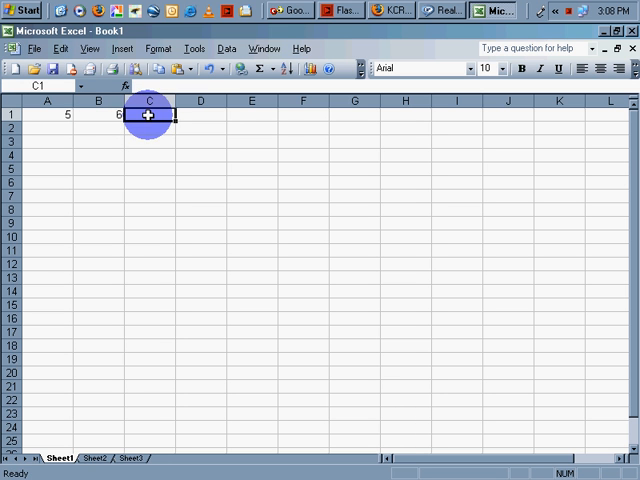
# Step: Enter 8 in D1, then preview extending 5–8 right and down before cancelling
pyautogui.write('8')
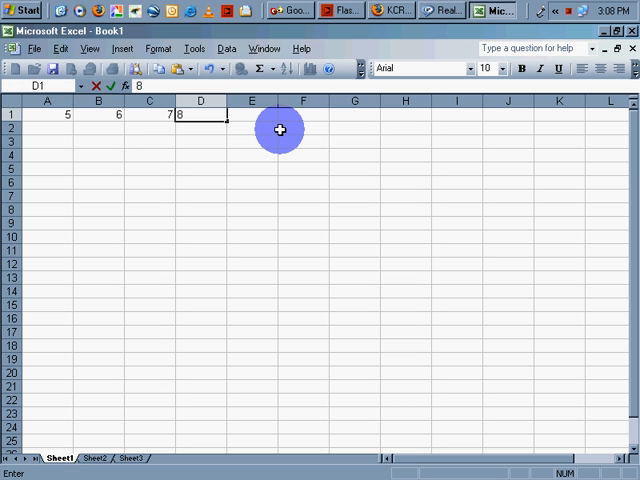
pyautogui.moveTo(57, 117)
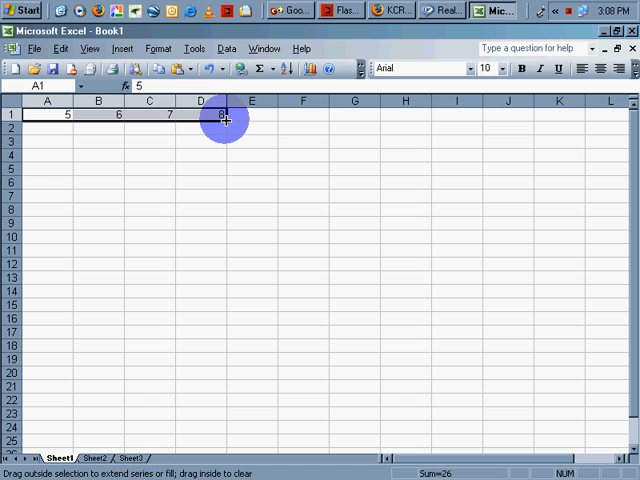
pyautogui.moveTo(225, 115); pyautogui.dragTo(327, 120)
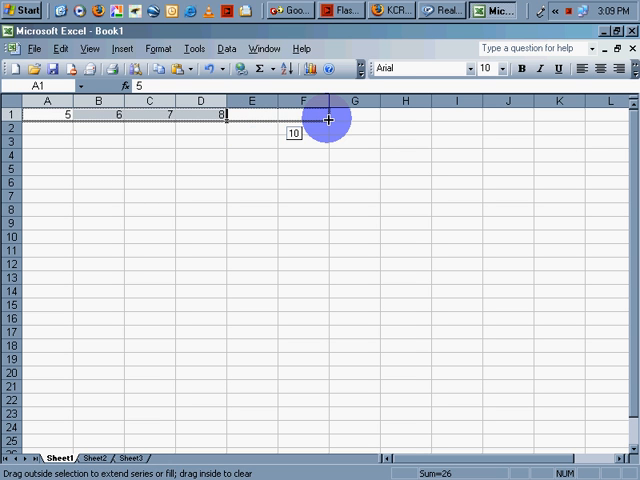
pyautogui.moveTo(325, 120); pyautogui.dragTo(360, 120)
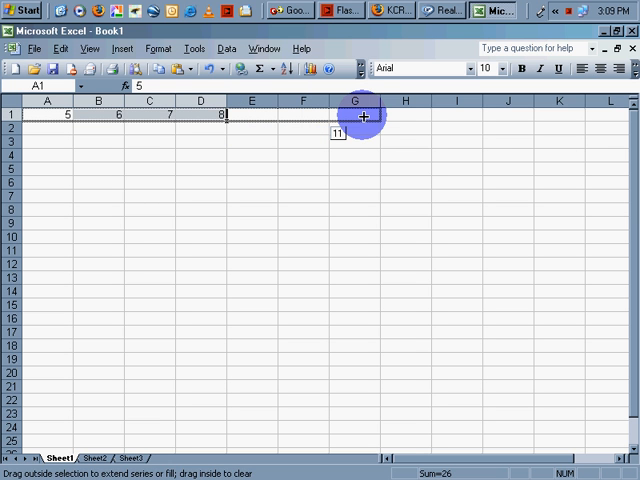
pyautogui.moveTo(357, 118); pyautogui.dragTo(457, 118)
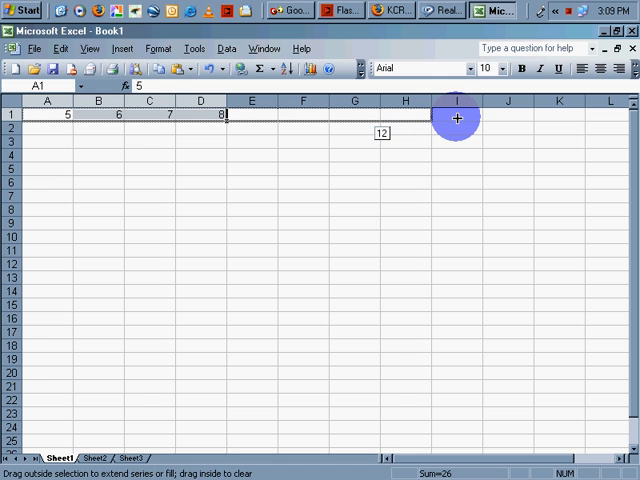
pyautogui.moveTo(457, 118); pyautogui.dragTo(463, 118)
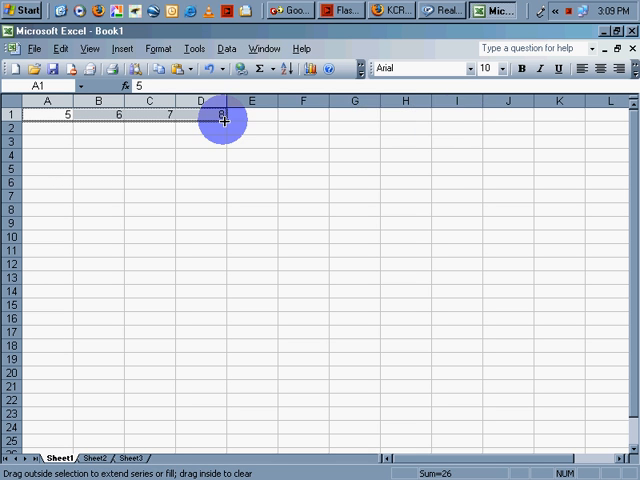
pyautogui.moveTo(223, 118); pyautogui.dragTo(223, 156)
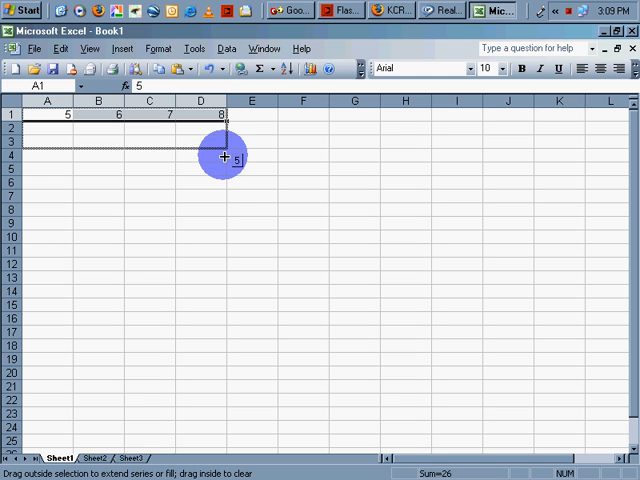
pyautogui.moveTo(222, 155); pyautogui.dragTo(223, 133)
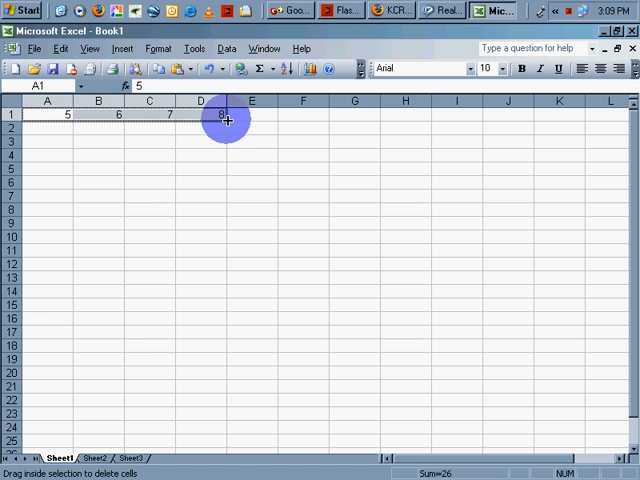
# Step: Fill the 5–8 row down to row 3, then across columns E to H and toward K
pyautogui.moveTo(225, 120); pyautogui.dragTo(225, 135)
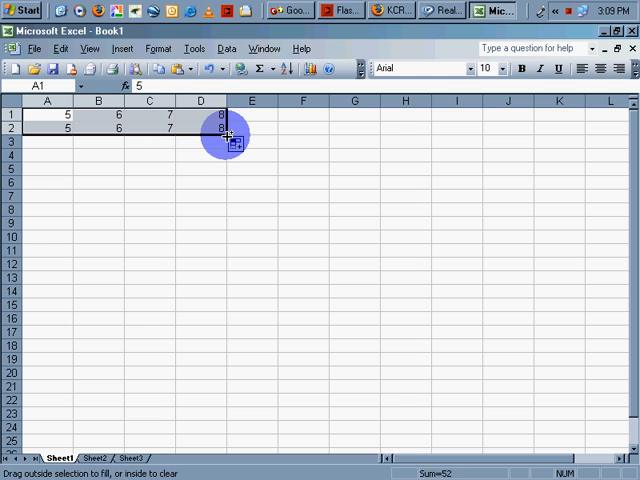
pyautogui.moveTo(226, 133); pyautogui.dragTo(226, 147)
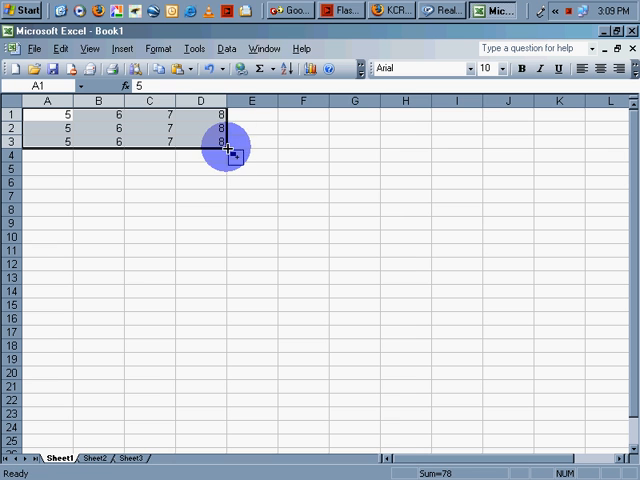
pyautogui.moveTo(228, 148); pyautogui.dragTo(272, 148)
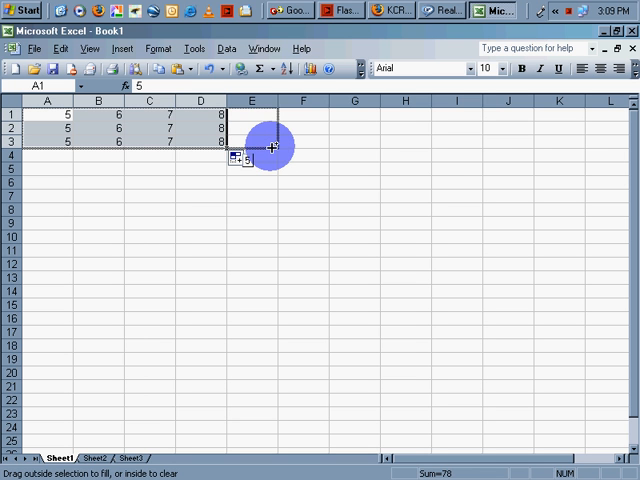
pyautogui.moveTo(270, 145); pyautogui.dragTo(410, 145)
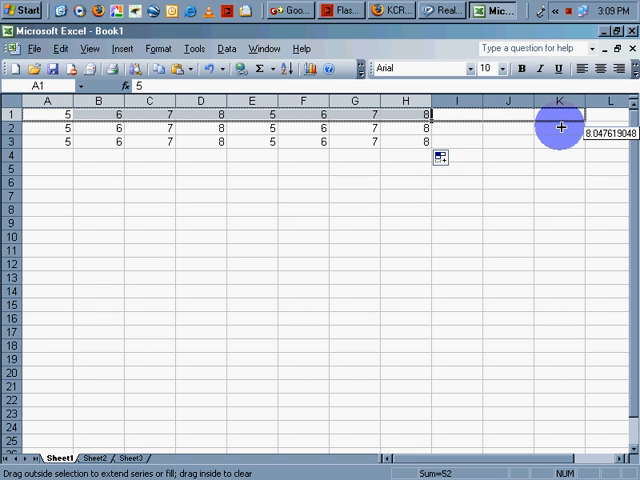
pyautogui.moveTo(561, 127); pyautogui.dragTo(451, 126)
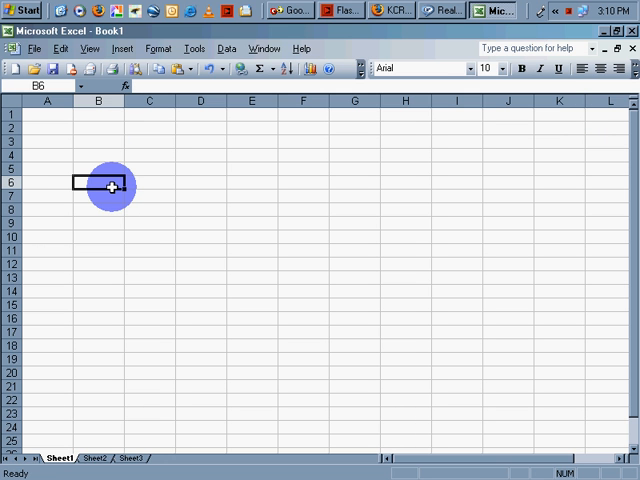
# Step: Enter 2 in B1, select A1:C1, and fill the series right to J1 reaching 10
pyautogui.click(97, 114)
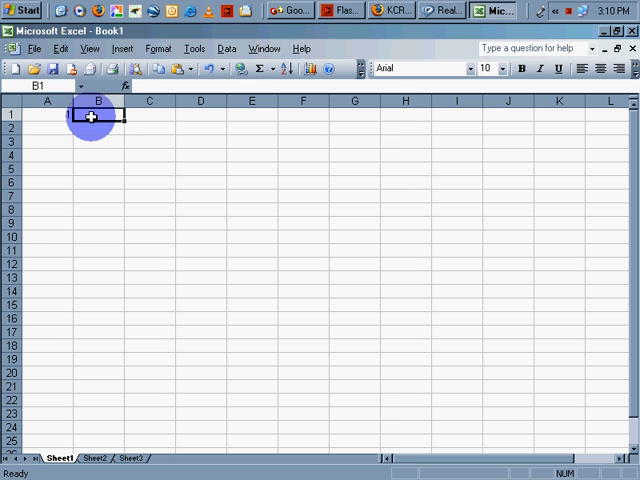
pyautogui.write('2')
pyautogui.click(149, 114)
pyautogui.write('3')
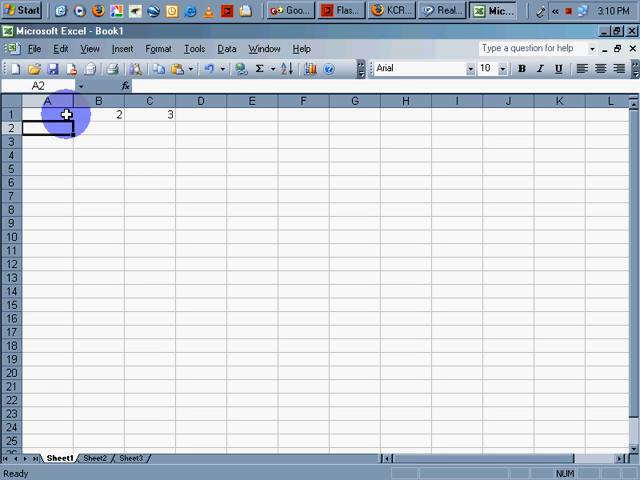
pyautogui.moveTo(47, 114); pyautogui.dragTo(170, 114)
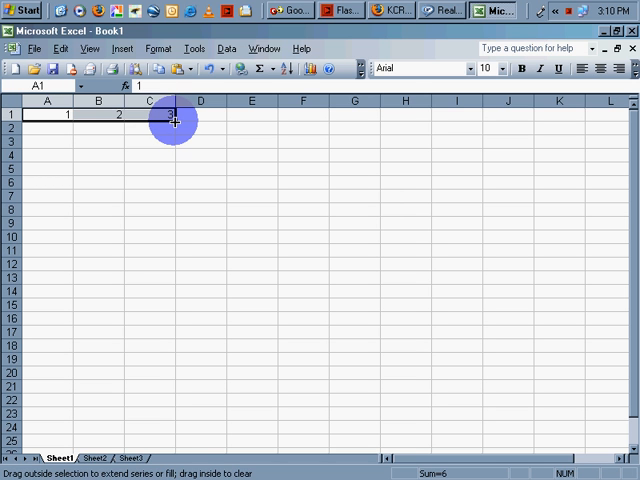
pyautogui.moveTo(175, 120); pyautogui.dragTo(245, 120)
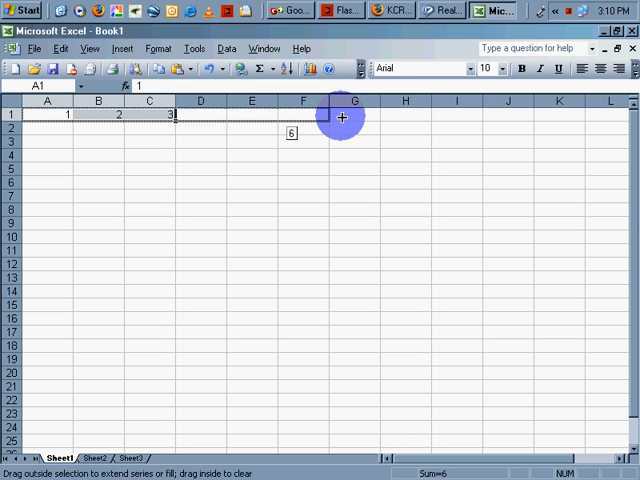
pyautogui.moveTo(340, 116); pyautogui.dragTo(488, 116)
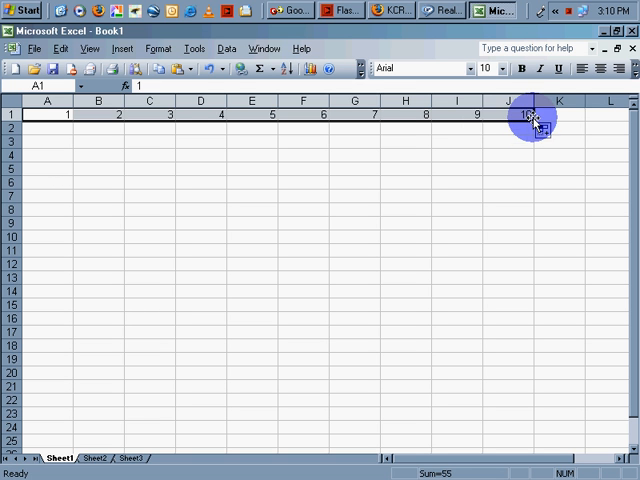
pyautogui.moveTo(534, 118); pyautogui.dragTo(534, 242)
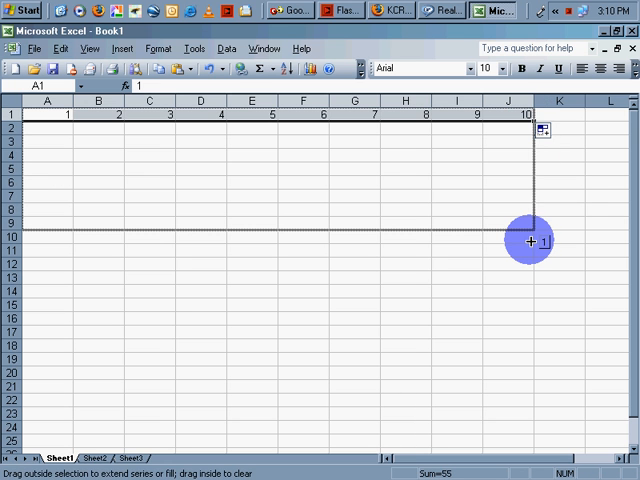